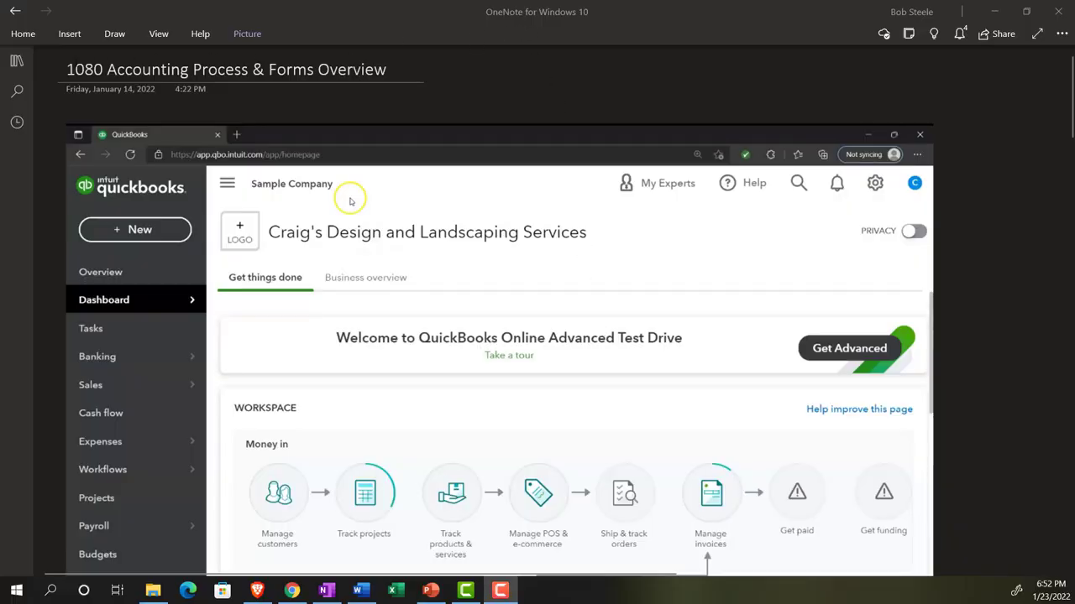
# Show the notebook's sections and pages, then reveal the View ribbon's page view options
pyautogui.click(17, 60)
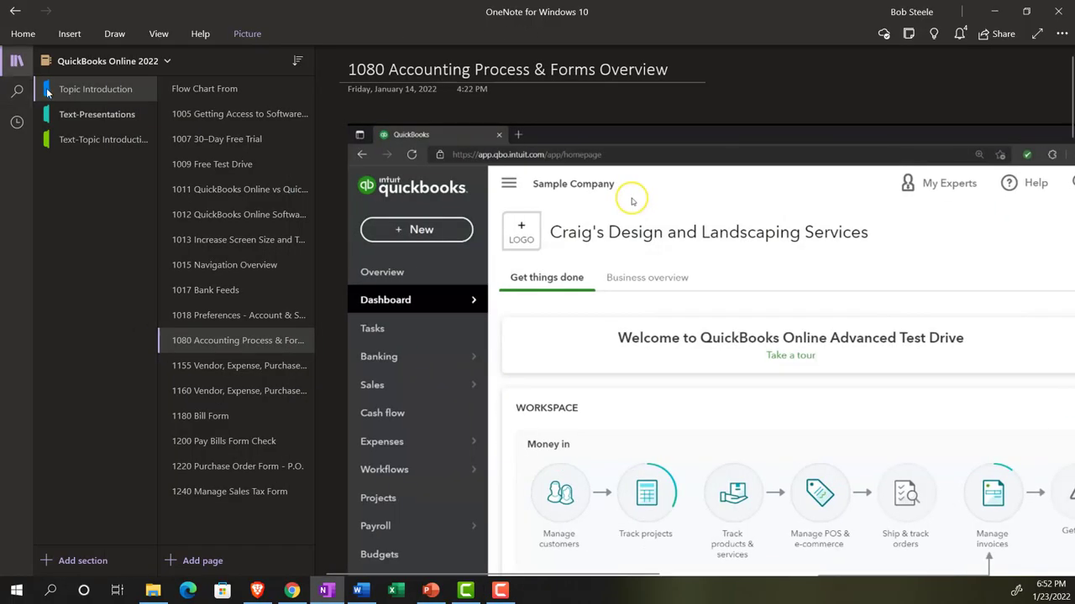
pyautogui.moveTo(239, 340)
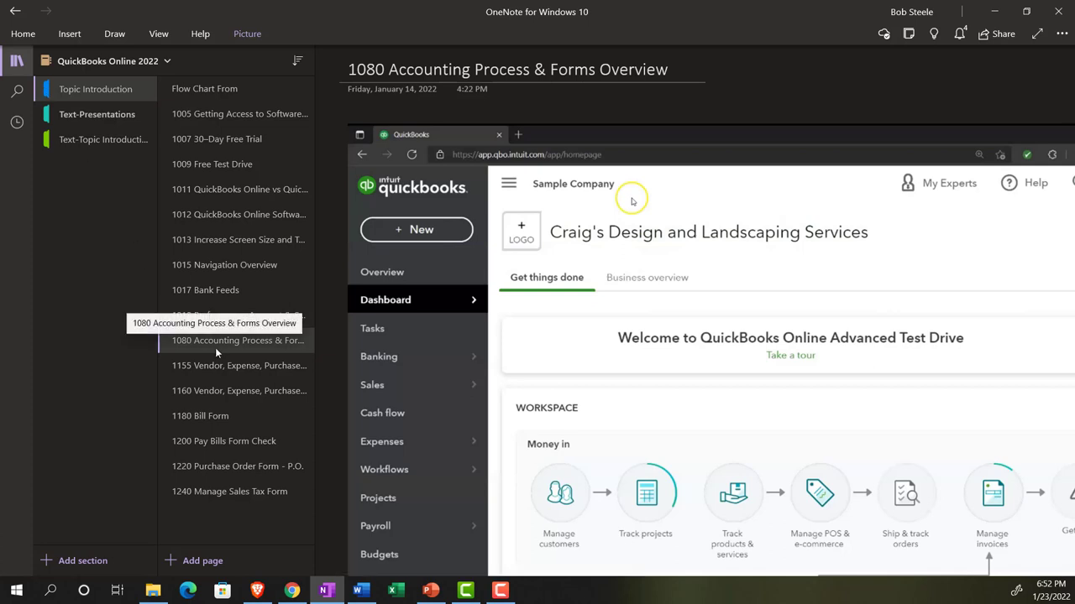
pyautogui.click(158, 34)
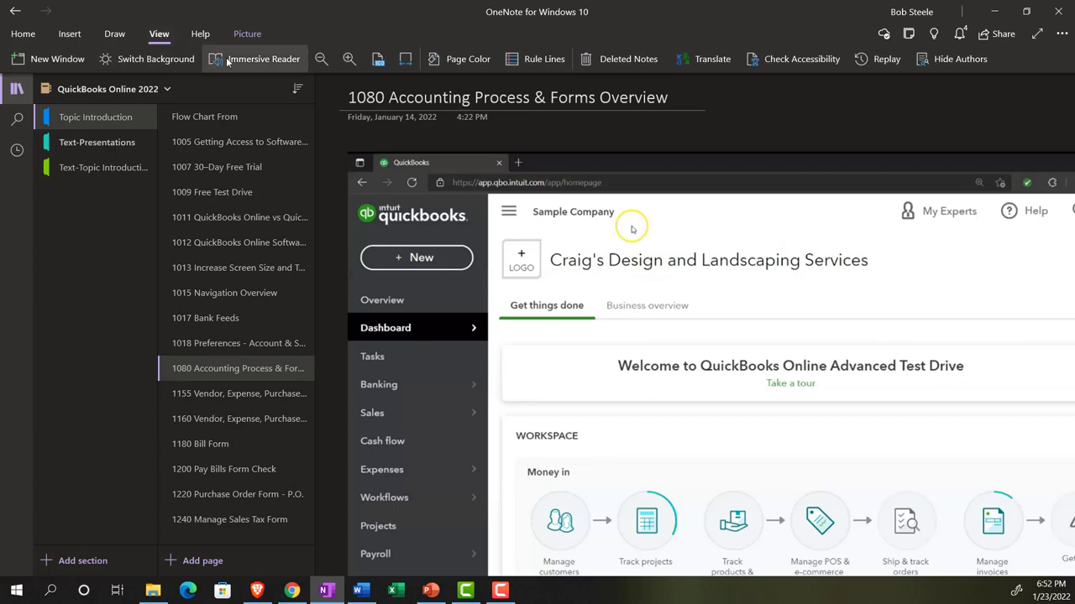
pyautogui.moveTo(121, 114)
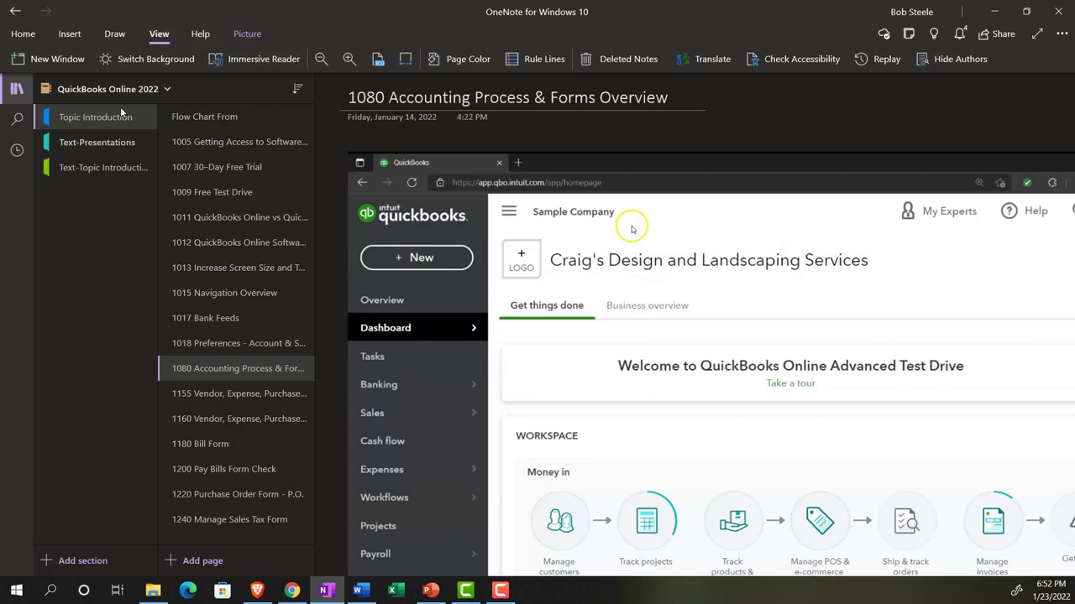
pyautogui.moveTo(102, 168)
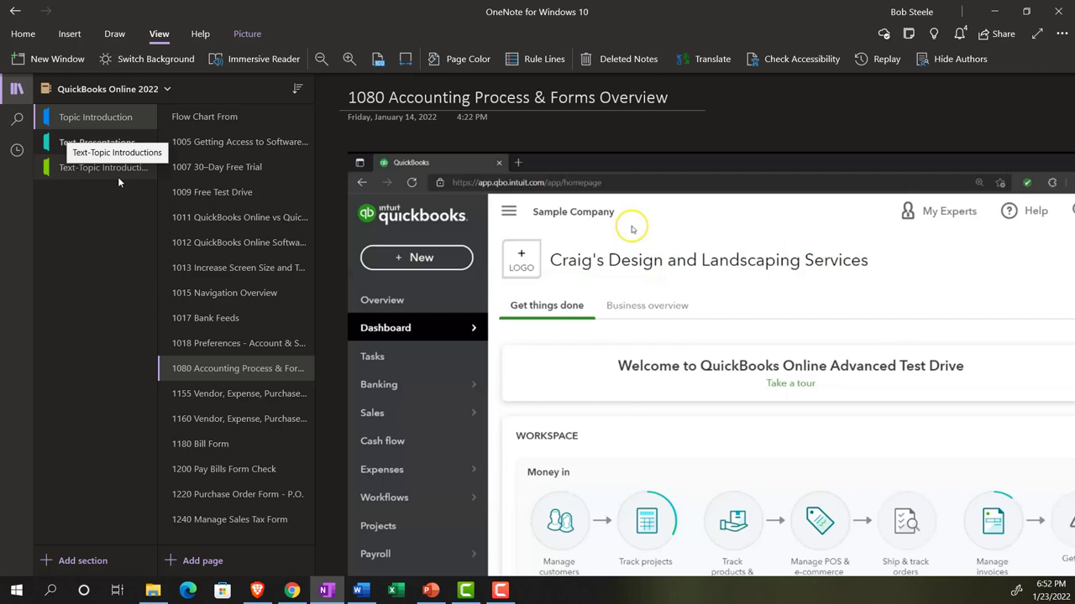
pyautogui.moveTo(111, 203)
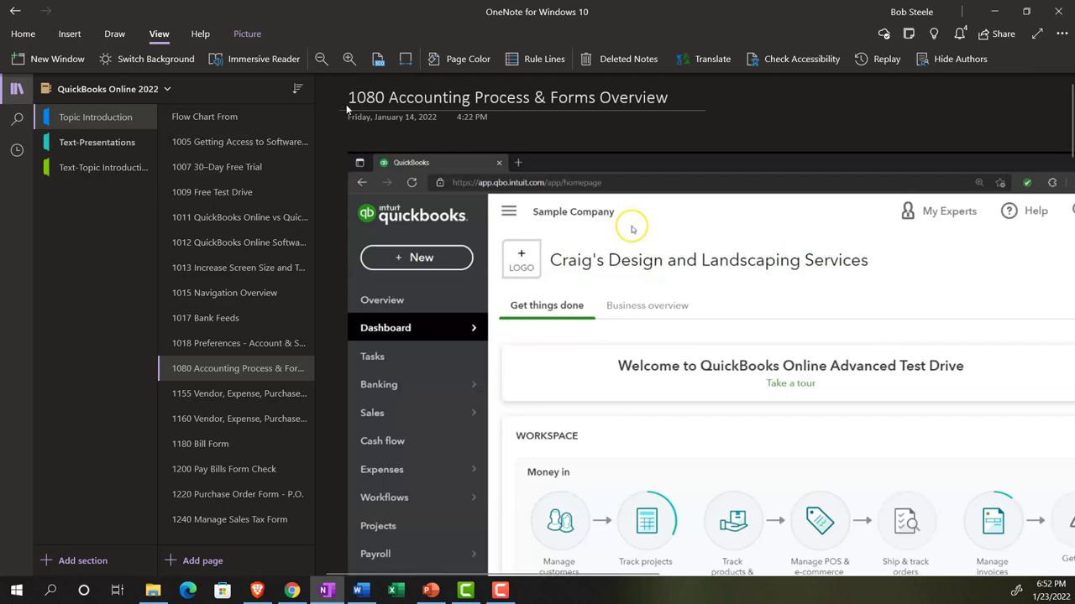
pyautogui.moveTo(143, 118)
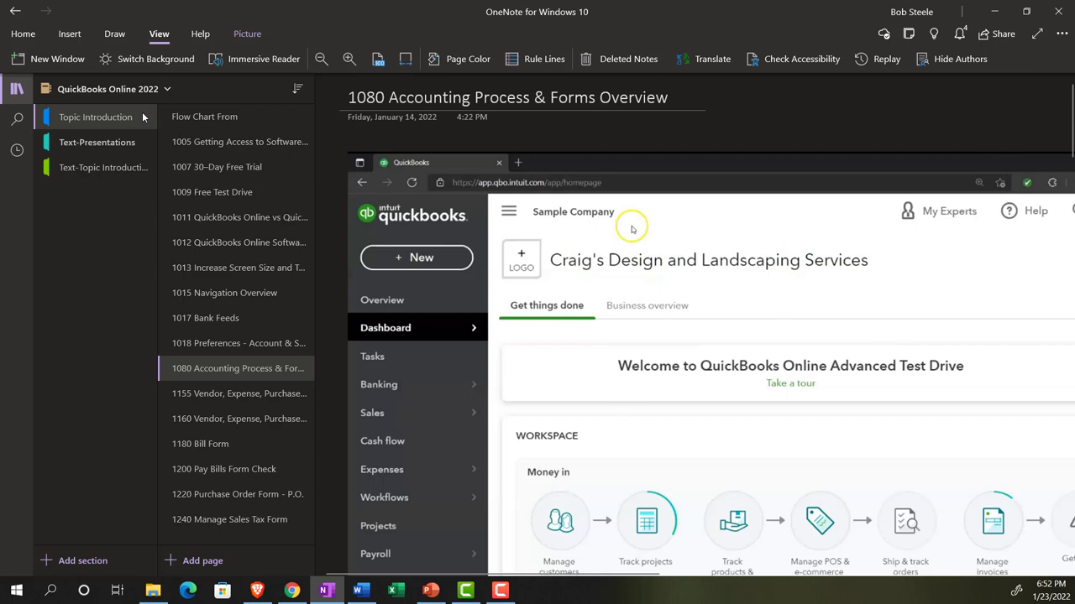
pyautogui.moveTo(330, 389)
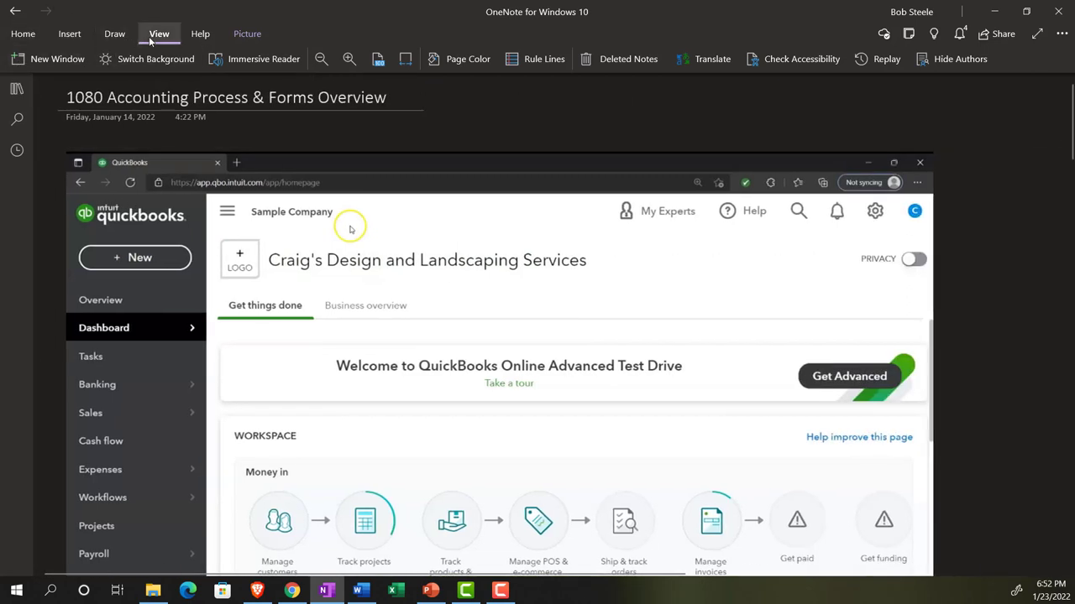
# Collapse the View ribbon and scroll down to the QuickBooks forms list screenshot
pyautogui.click(158, 33)
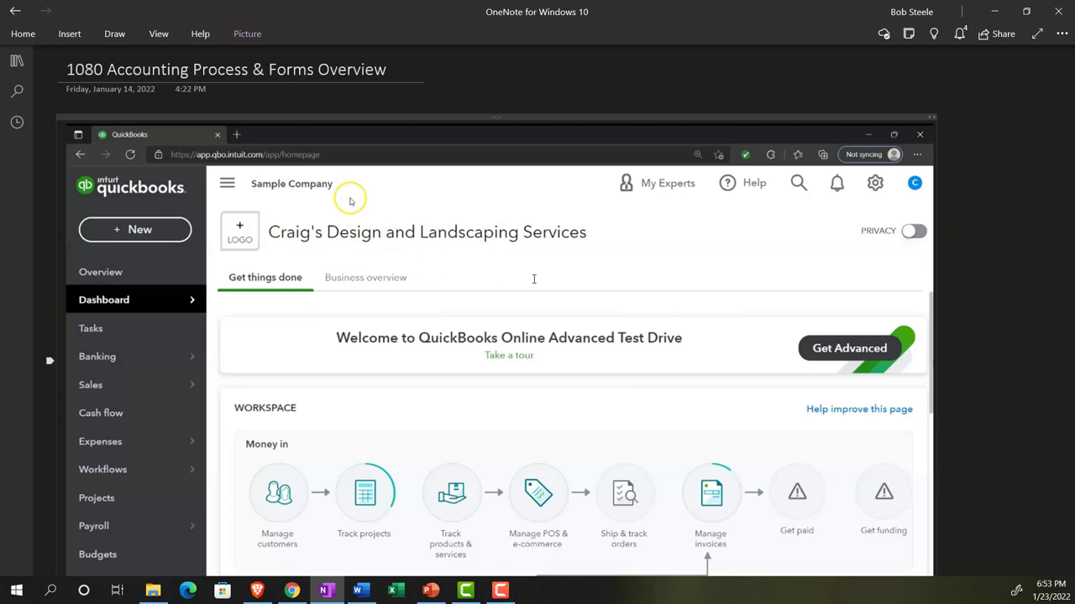
pyautogui.moveTo(764, 218)
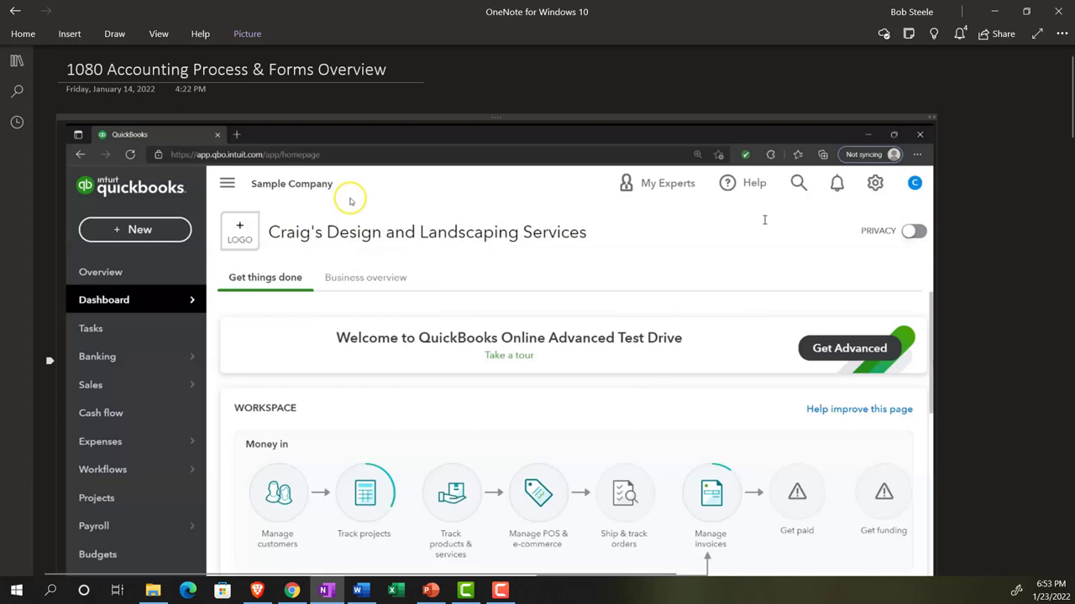
pyautogui.moveTo(860, 193)
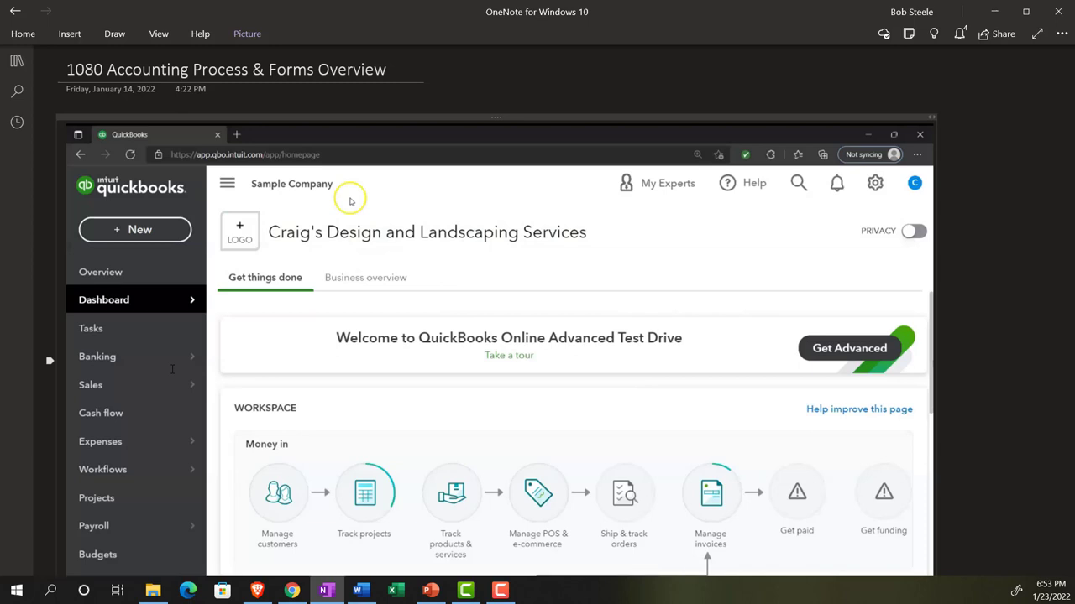
pyautogui.scroll(-3)
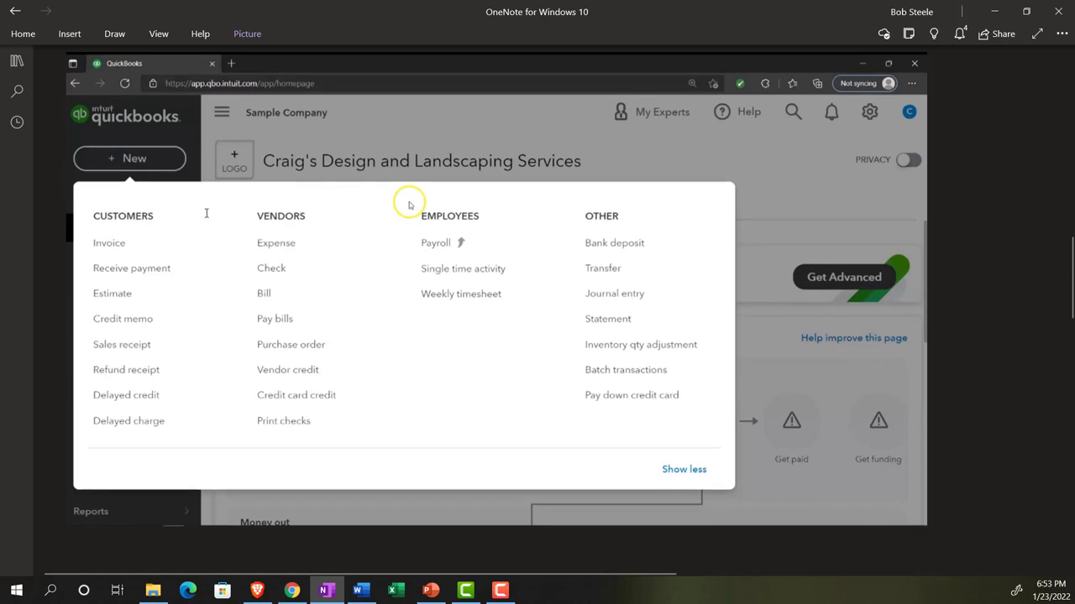
pyautogui.moveTo(544, 219)
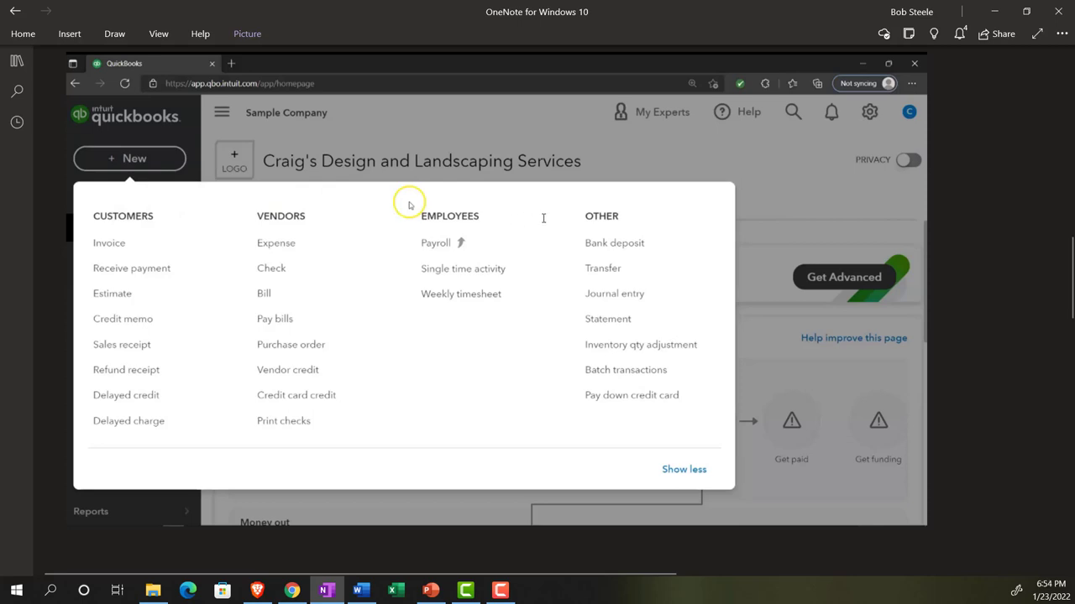
pyautogui.moveTo(314, 191)
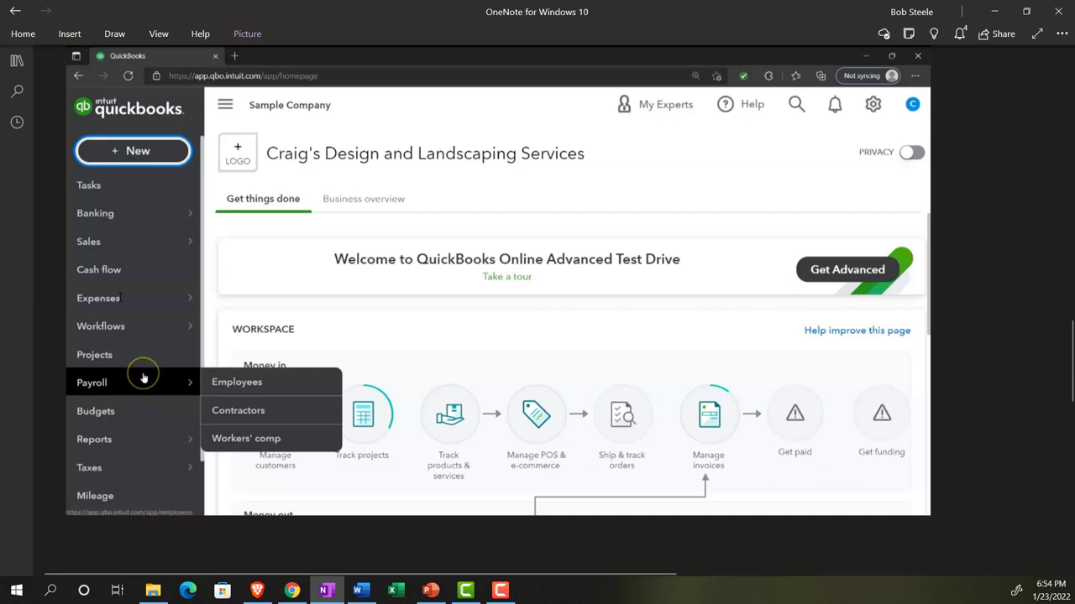
# Scroll down until the QuickBooks Desktop home-page flowchart screenshot fills the view
pyautogui.scroll(-3)
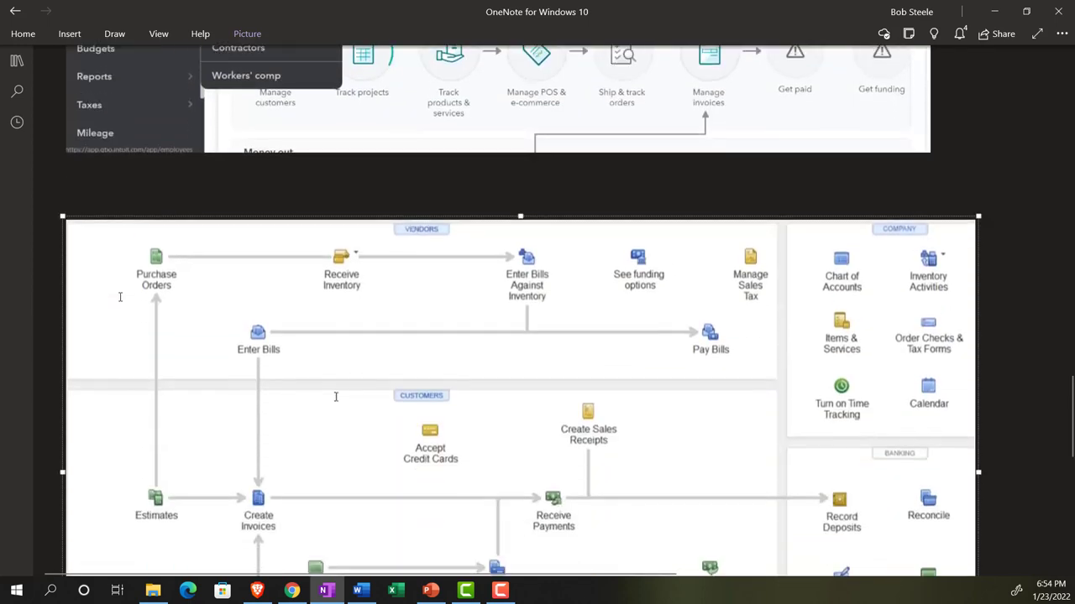
pyautogui.scroll(-3)
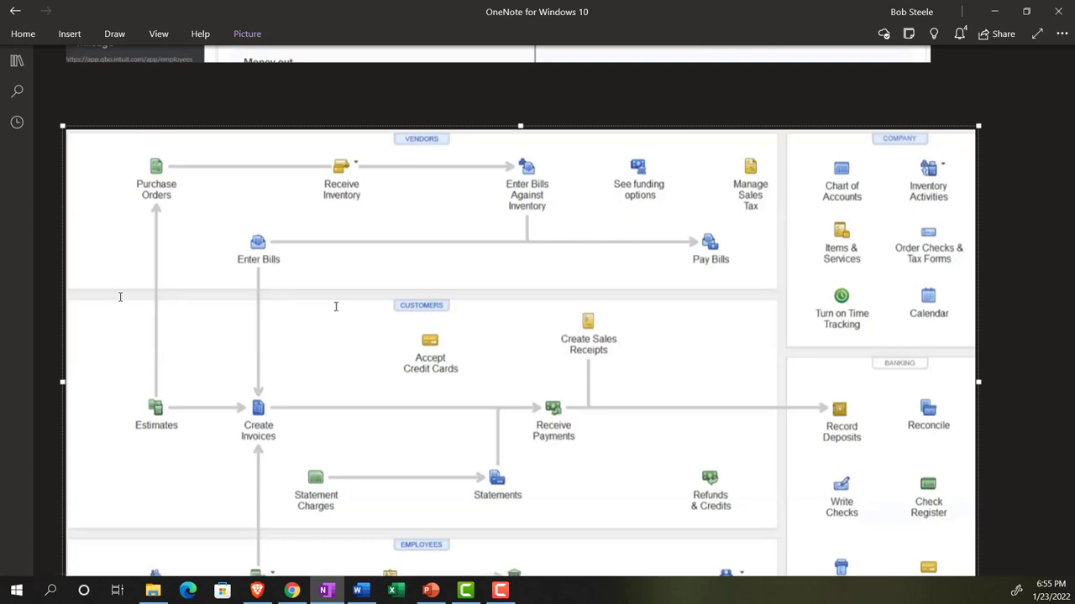
pyautogui.moveTo(50, 232)
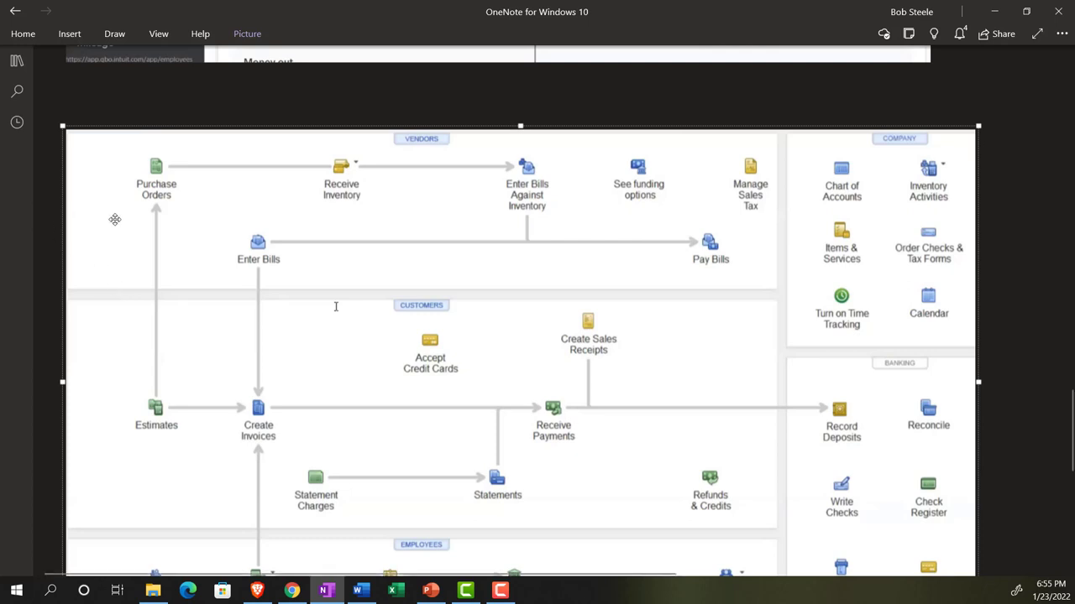
pyautogui.moveTo(383, 205)
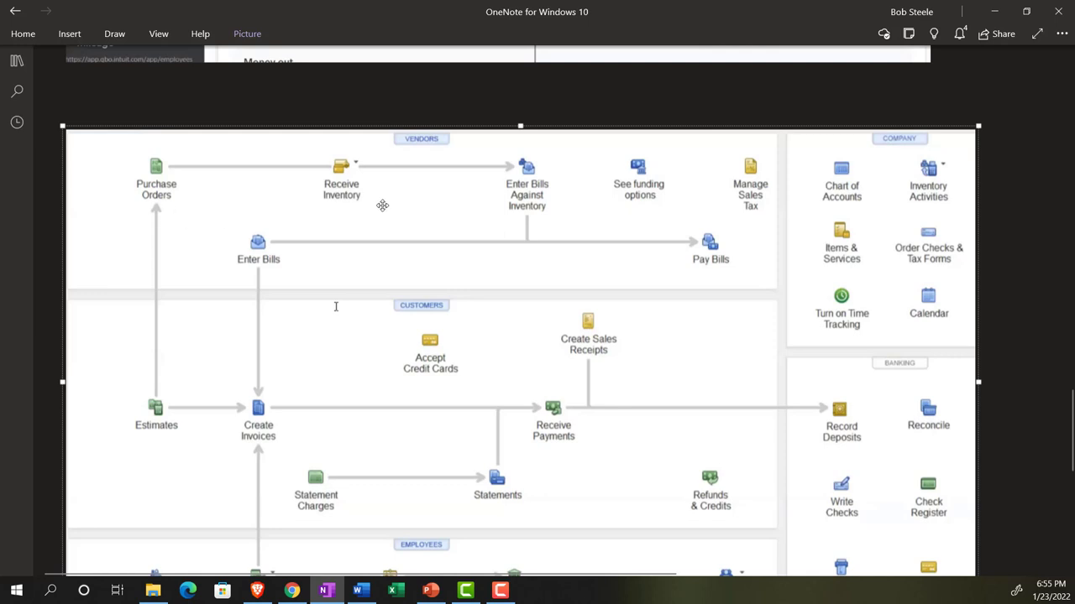
pyautogui.moveTo(398, 188)
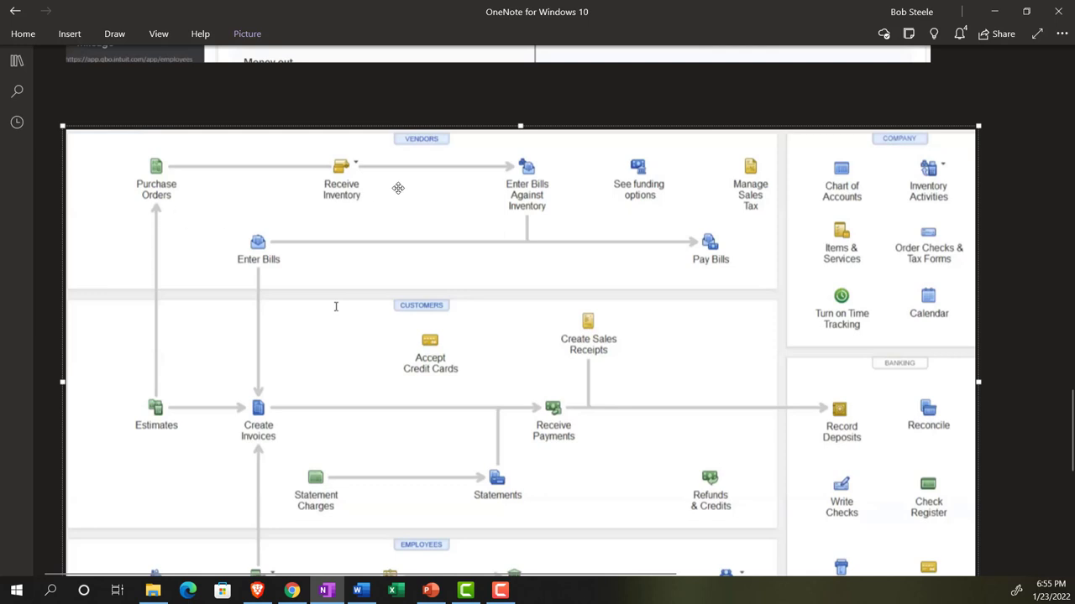
pyautogui.moveTo(430, 399)
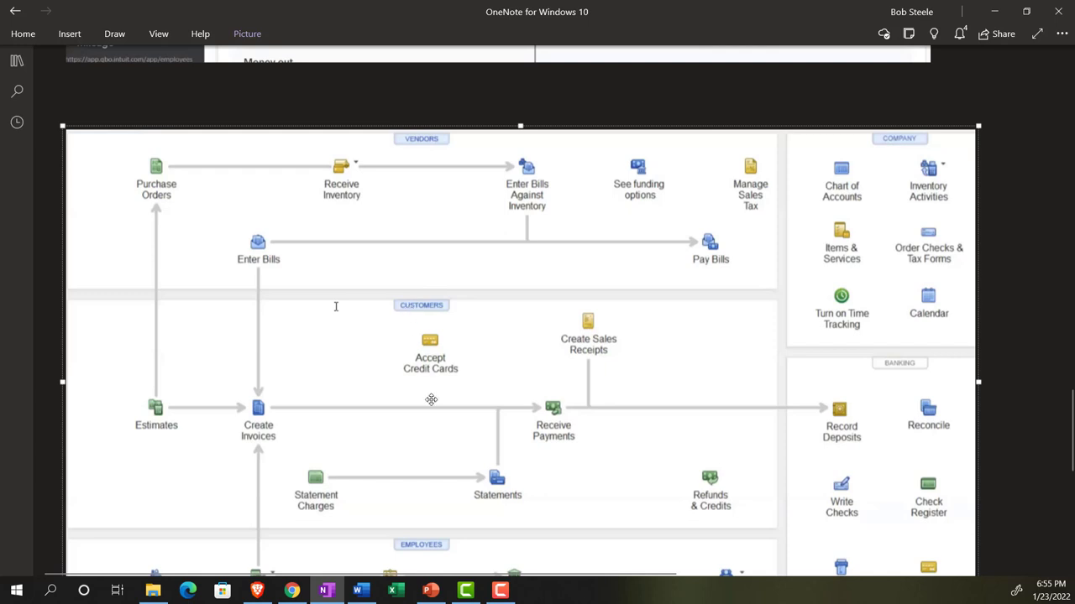
pyautogui.scroll(-3)
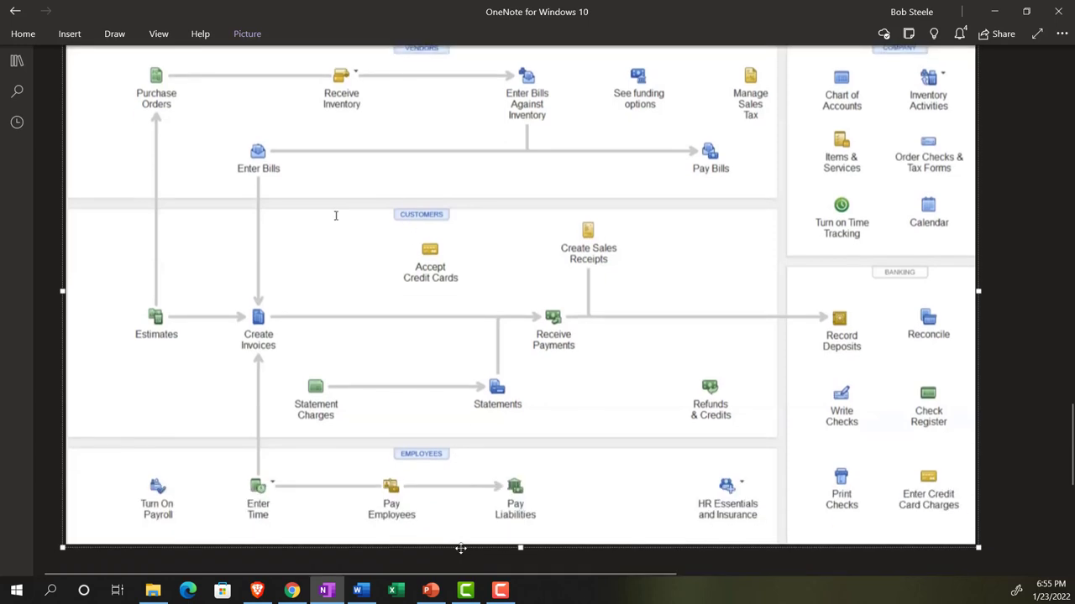